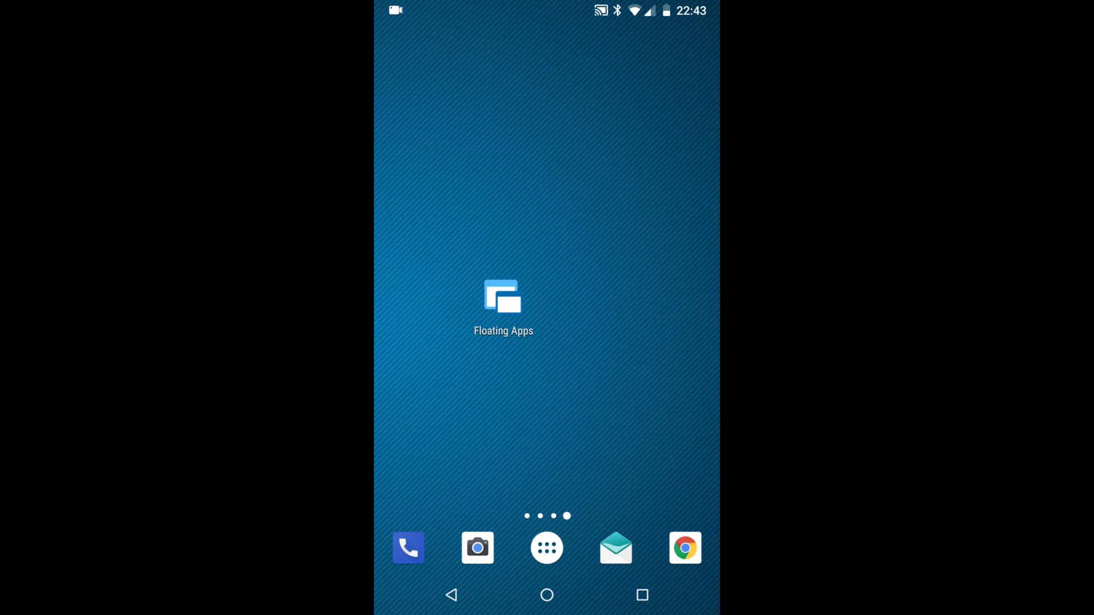
- Launch Floating Apps to reach the Light, Black and Red theme list
left_click(503, 307)
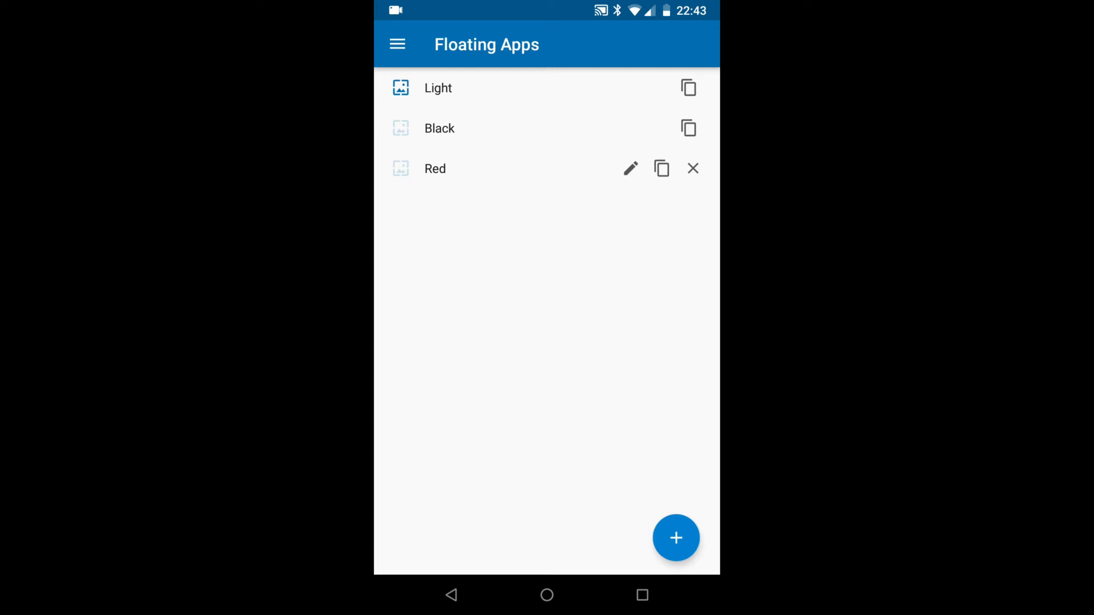
- Duplicate the Light theme twice, naming the copies 'Light - browser' and 'Light - notes'
left_click(687, 88)
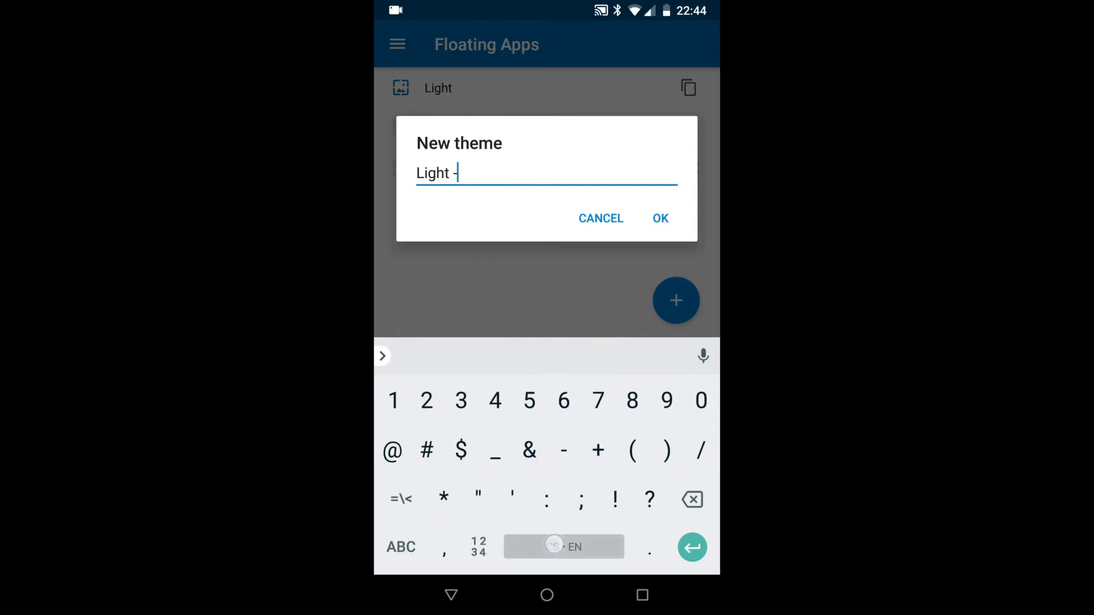
type("browser")
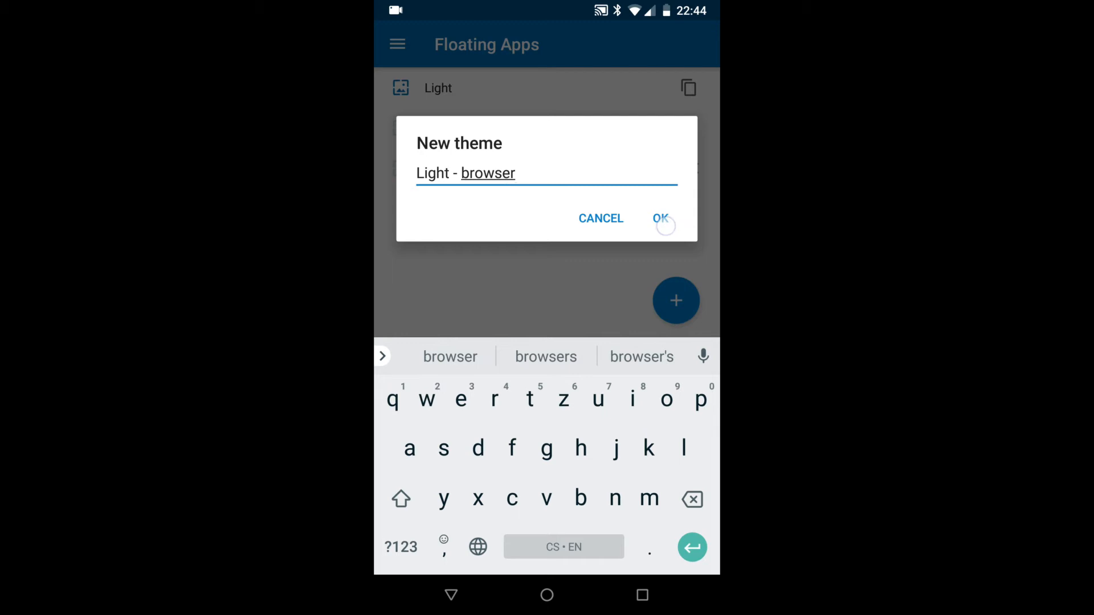
left_click(661, 219)
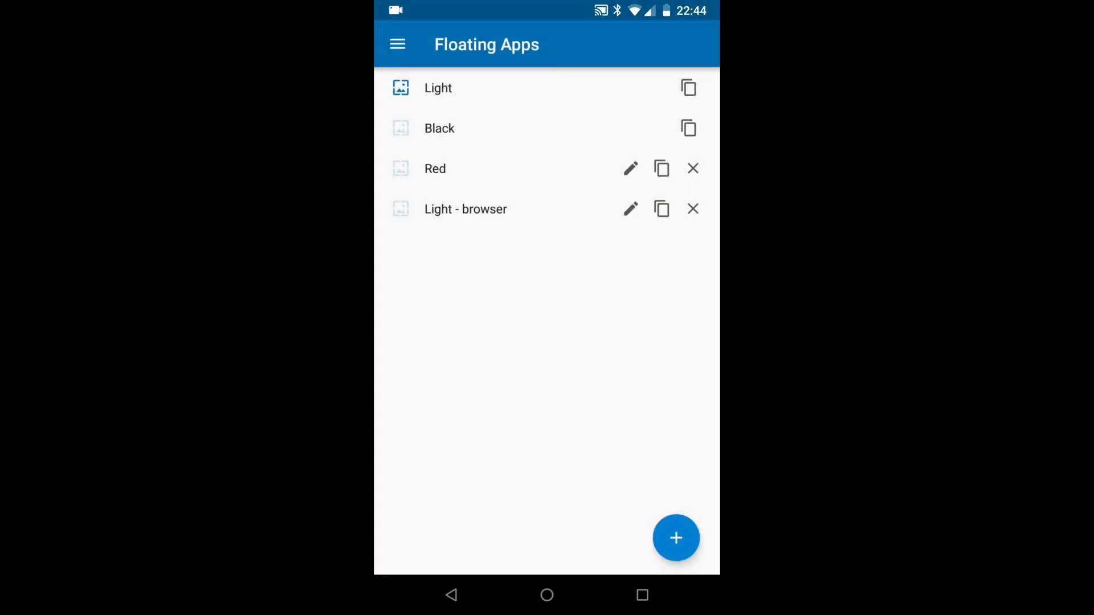
left_click(687, 87)
type("Light - note")
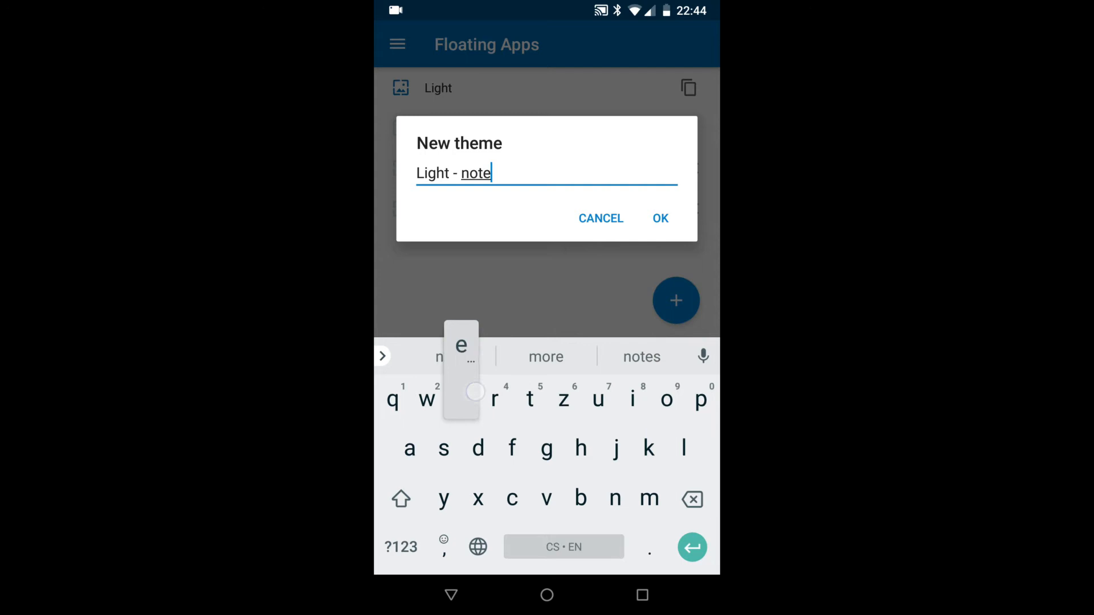
left_click(659, 218)
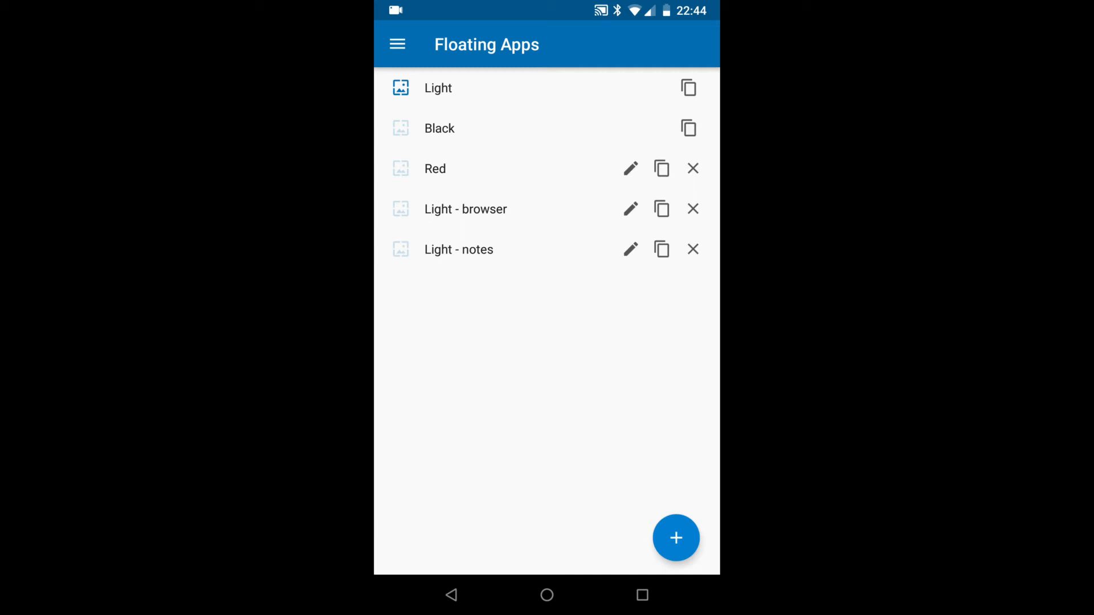
- Edit Light - browser and drag its Bubble size slider smaller
left_click(629, 209)
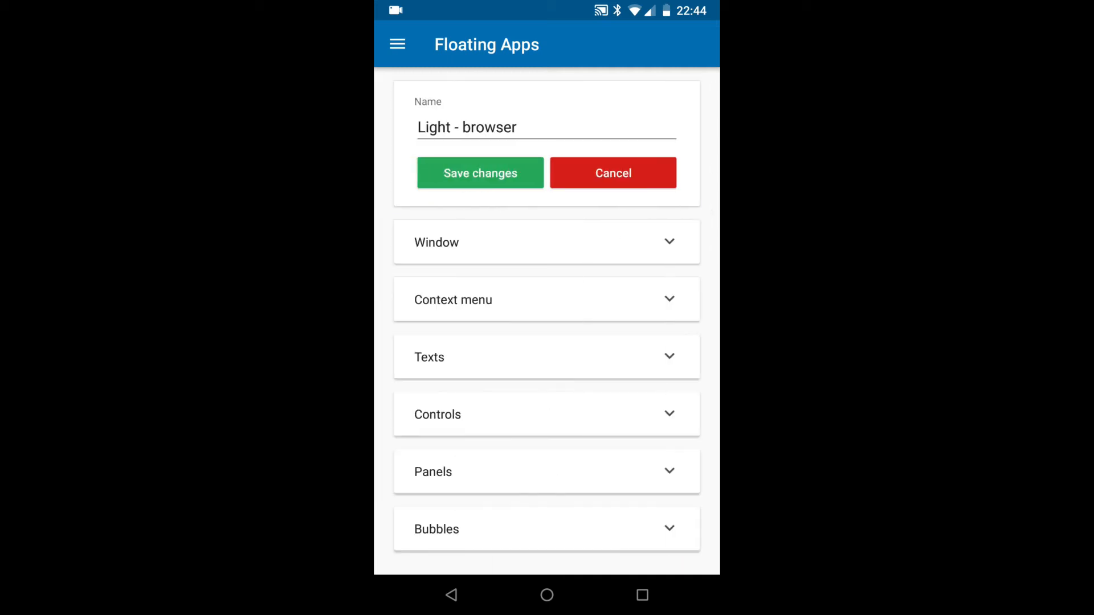
left_click(563, 538)
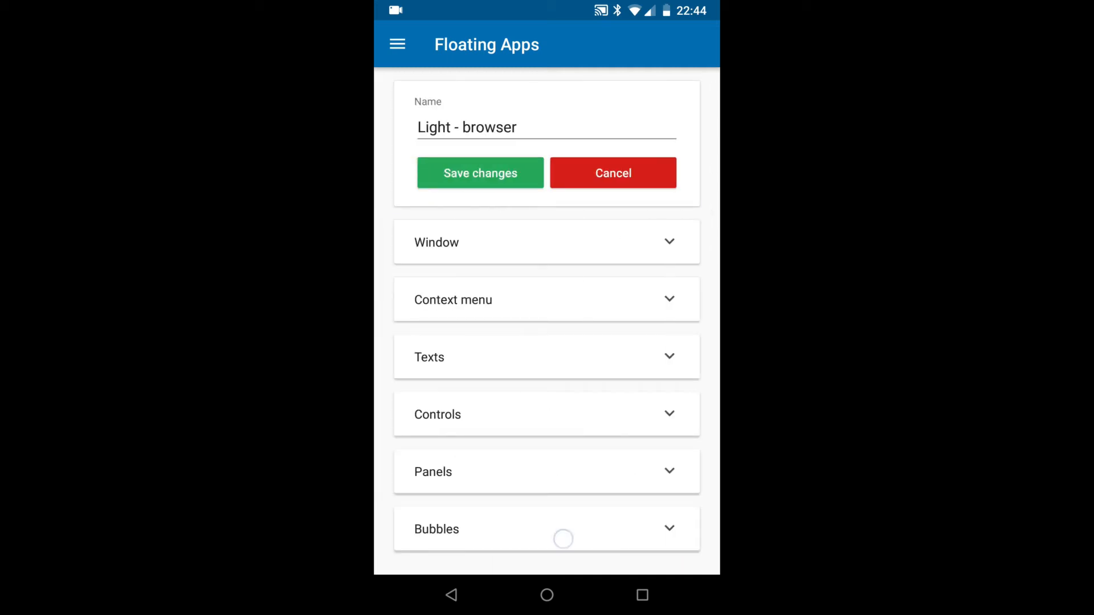
left_click(547, 529)
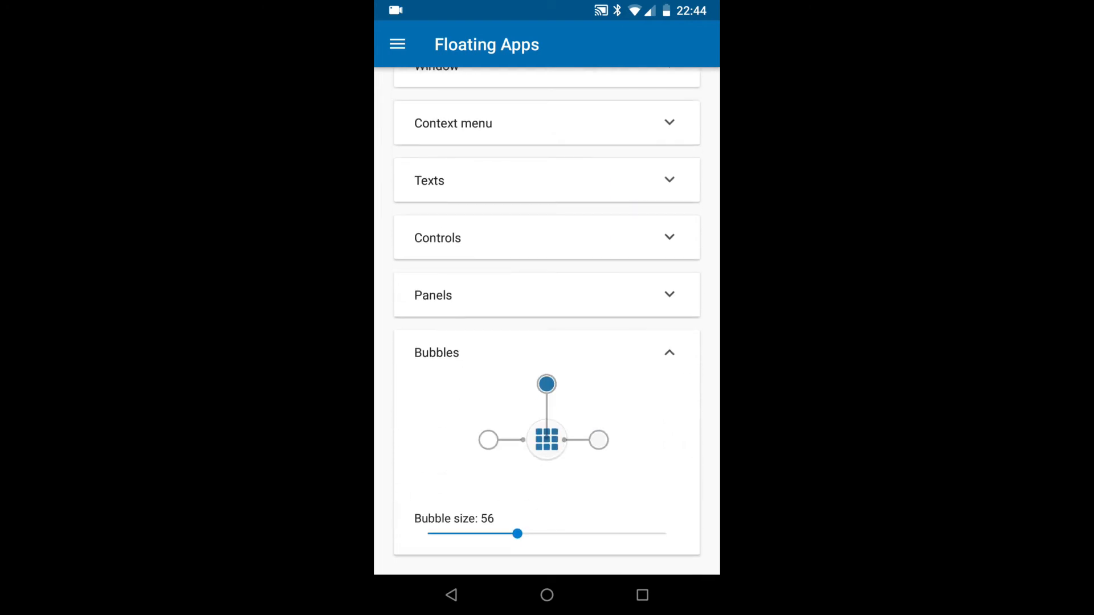
left_click_drag(518, 533, 457, 533)
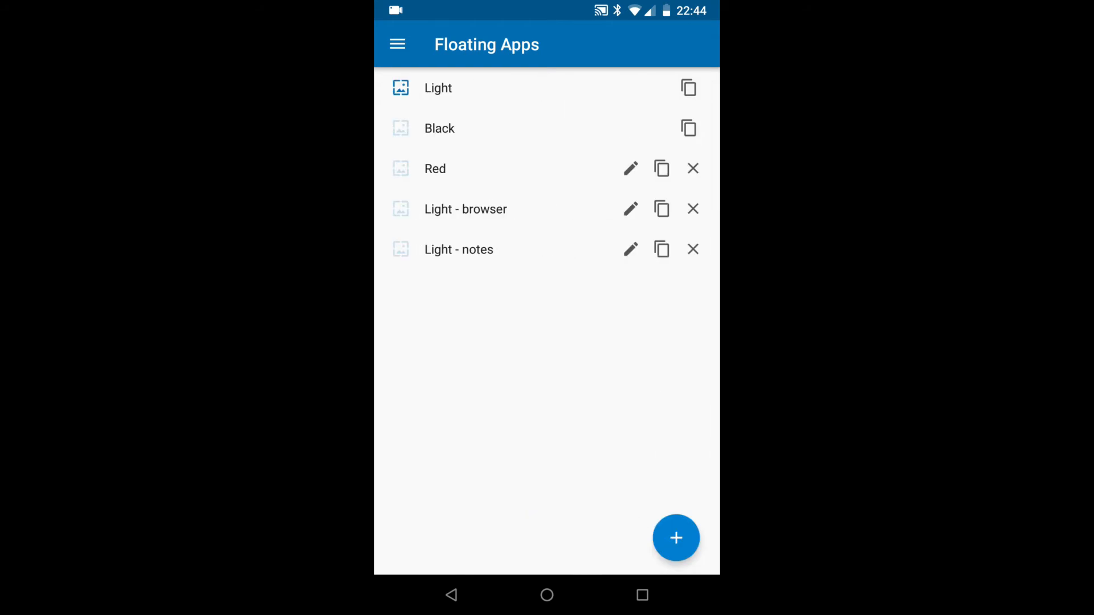
- Recolour Light - notes bubbles: top bubble dark blue, left bubble yellow-green
left_click(630, 249)
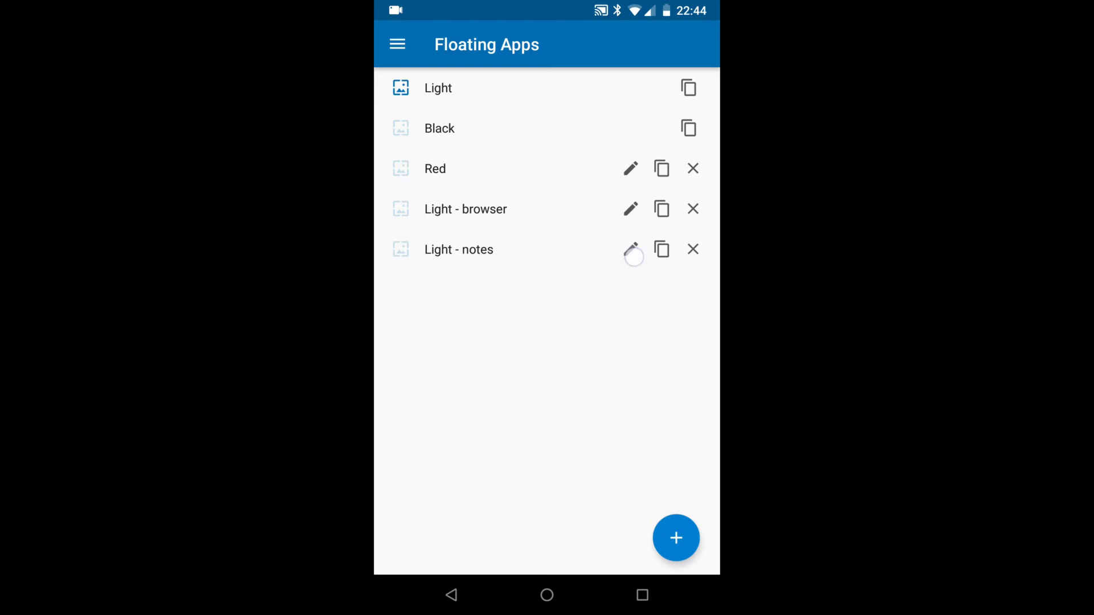
left_click(630, 249)
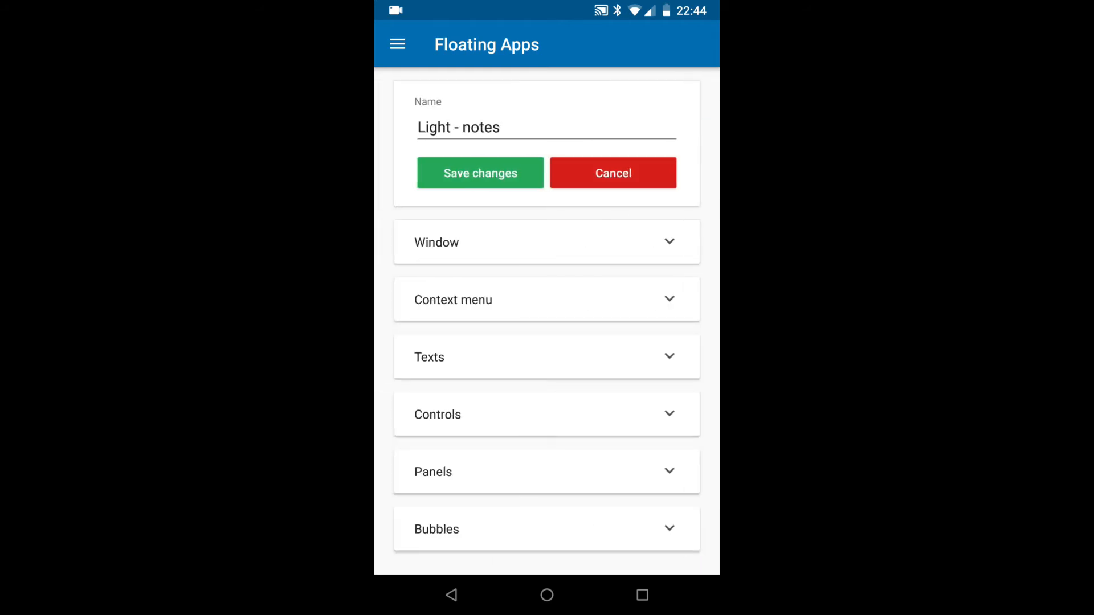
left_click(546, 529)
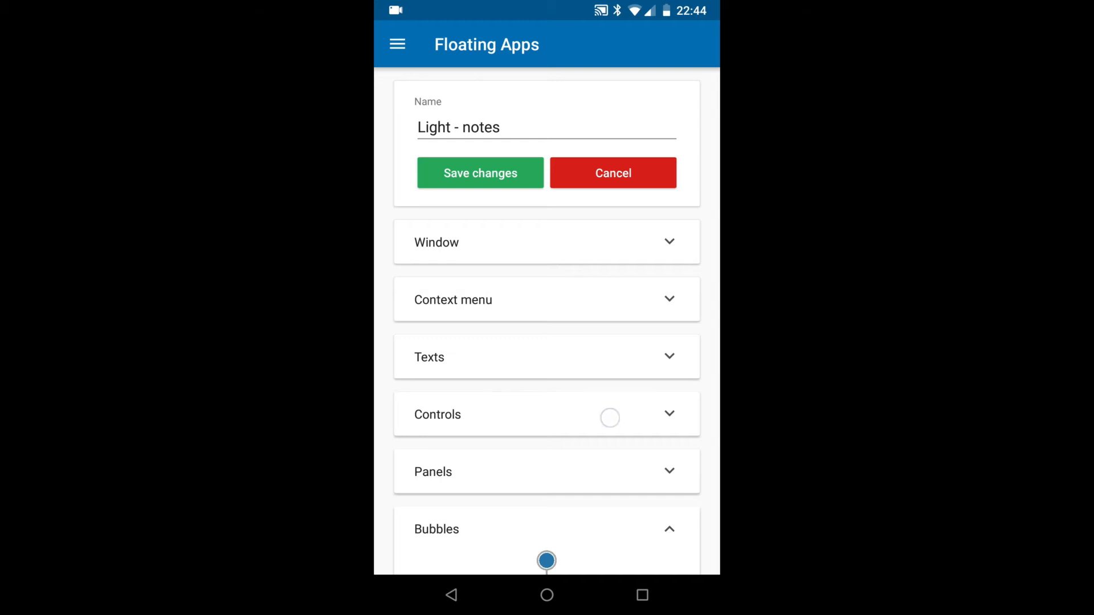
scroll("down", 3)
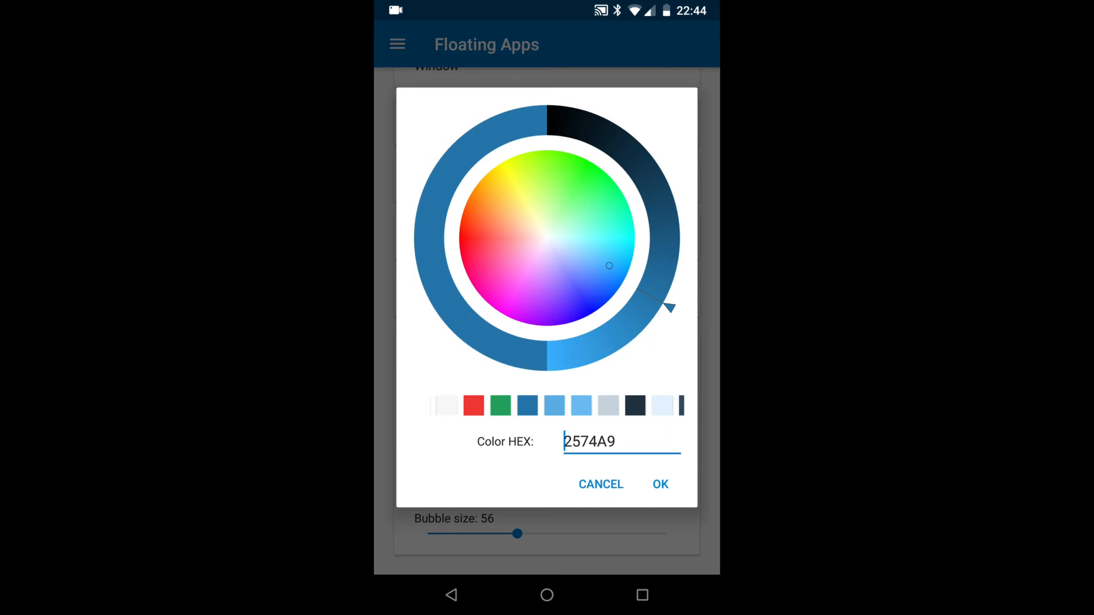
left_click(580, 276)
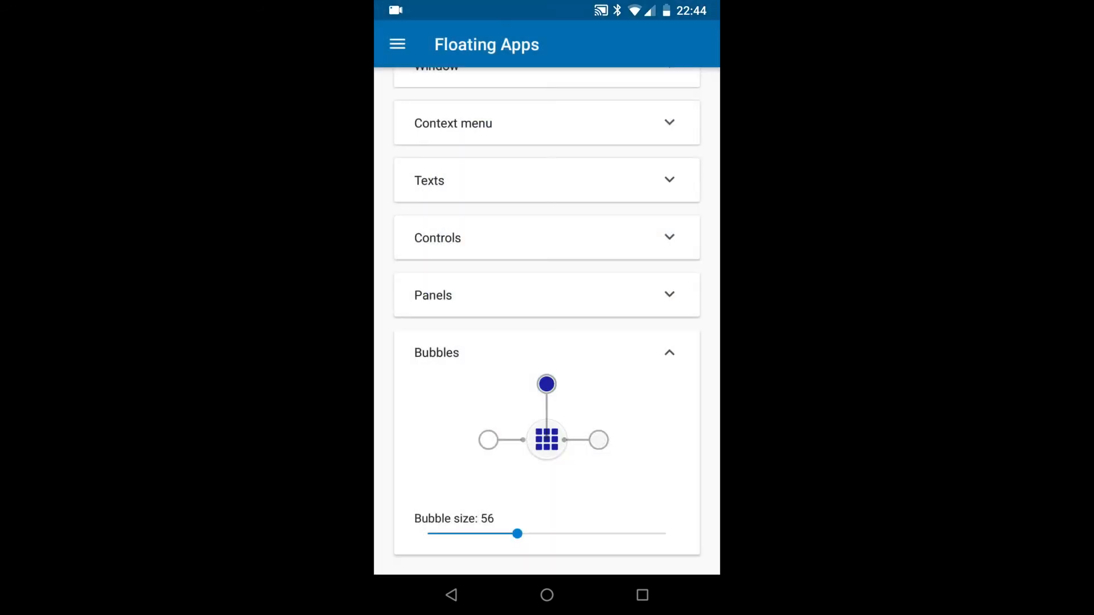
left_click(547, 383)
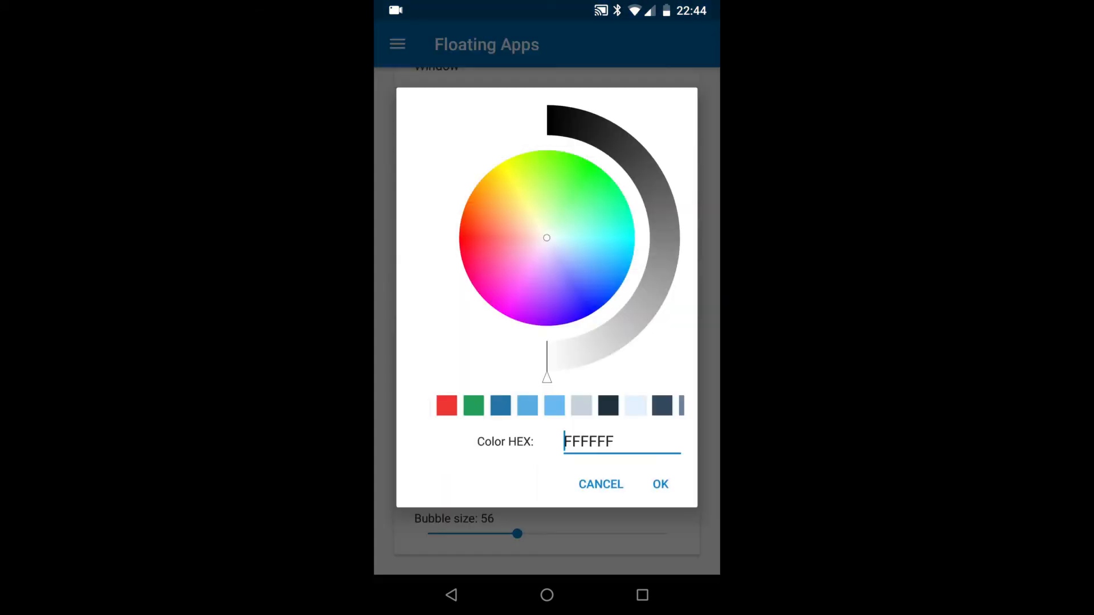
left_click(526, 178)
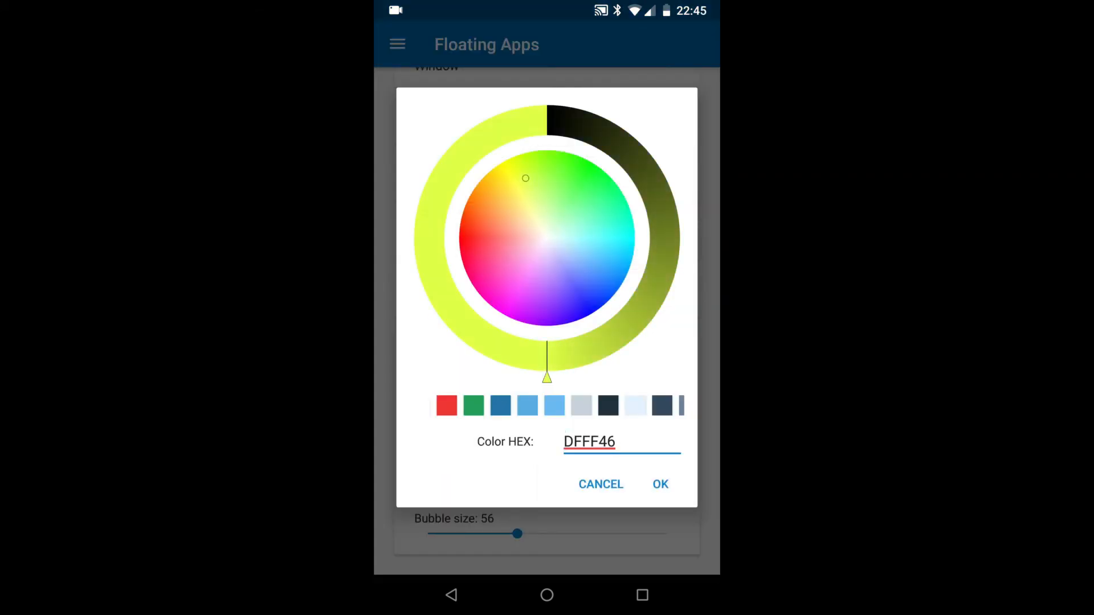
left_click(659, 484)
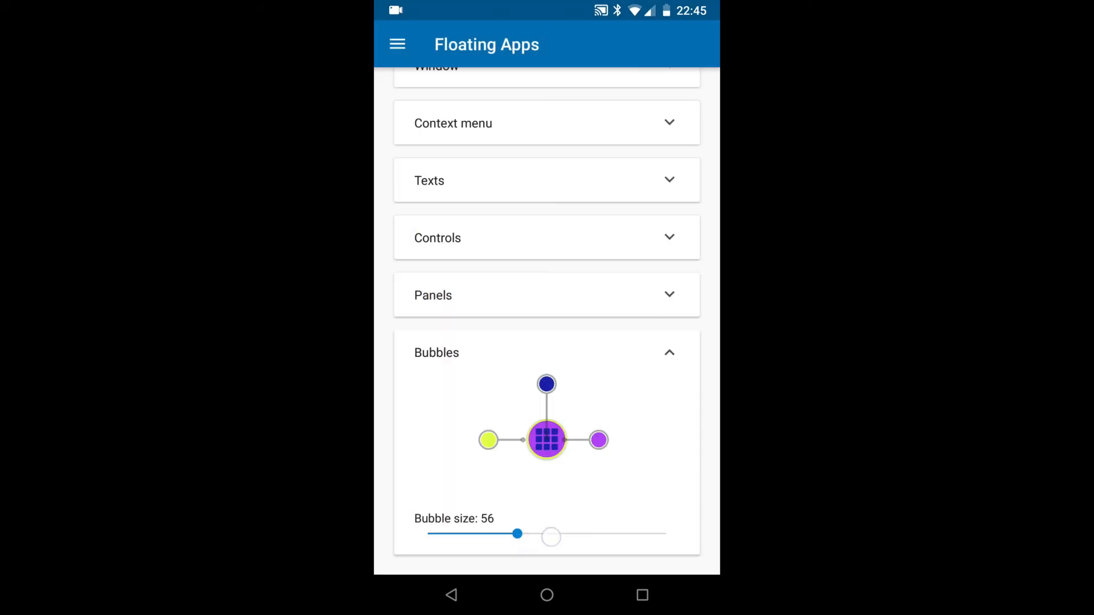
- Enlarge the bubble size to 88 and save the Light - notes theme
left_click_drag(516, 535, 640, 534)
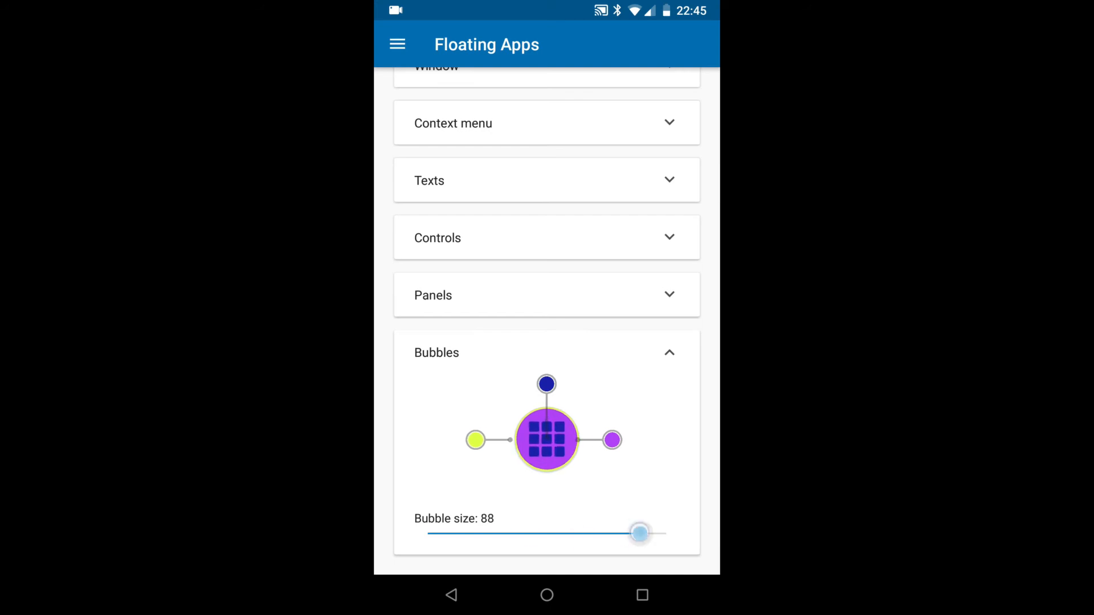
scroll("down", 3)
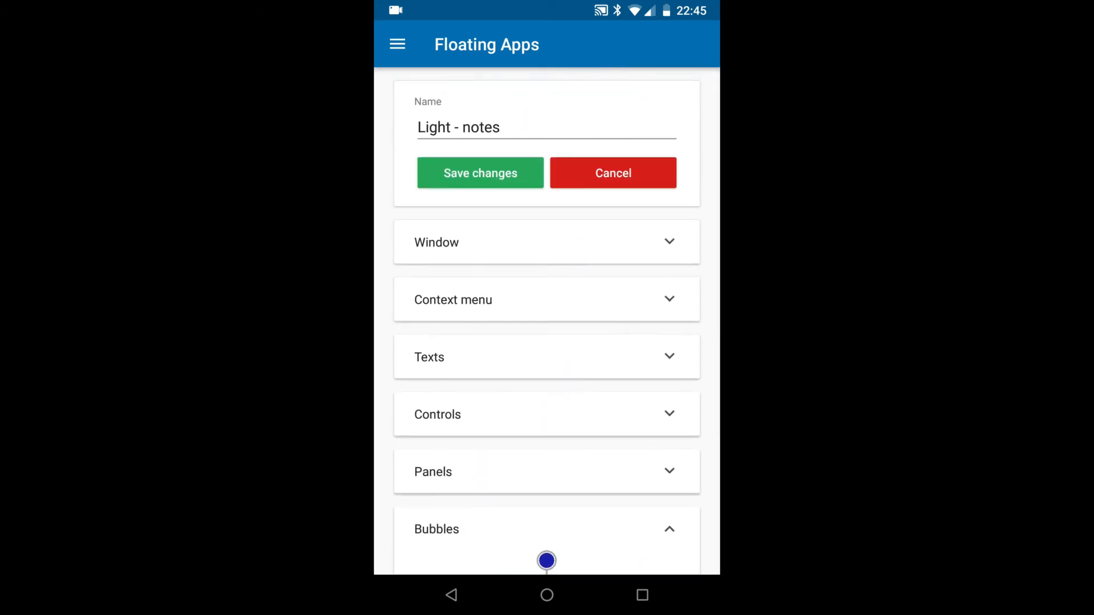
left_click(613, 173)
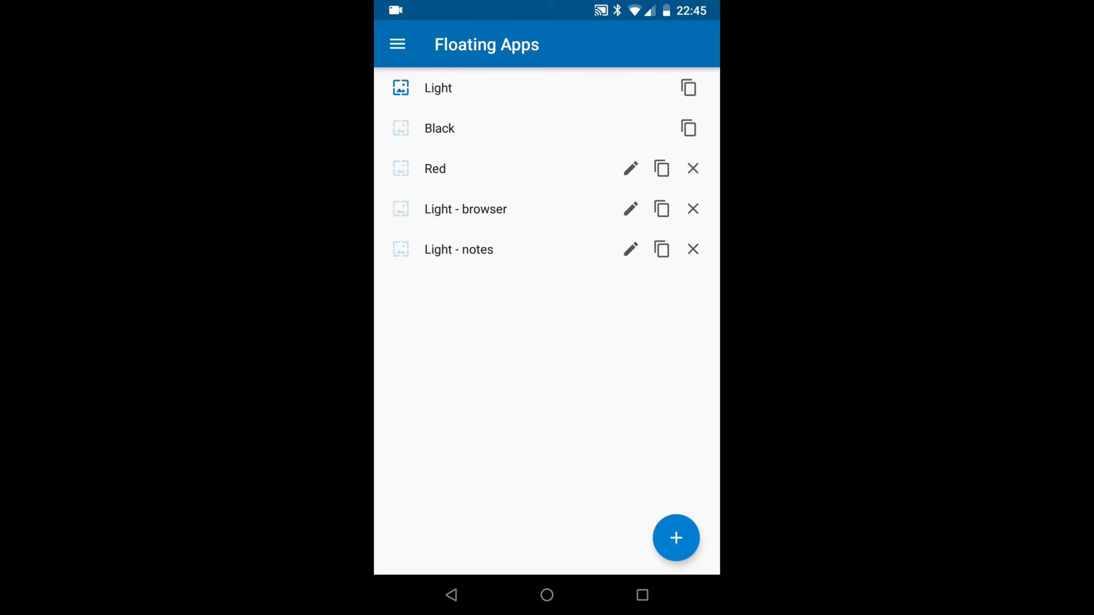
- Assign the Light - browser theme to Browser in the Apps list
left_click(398, 44)
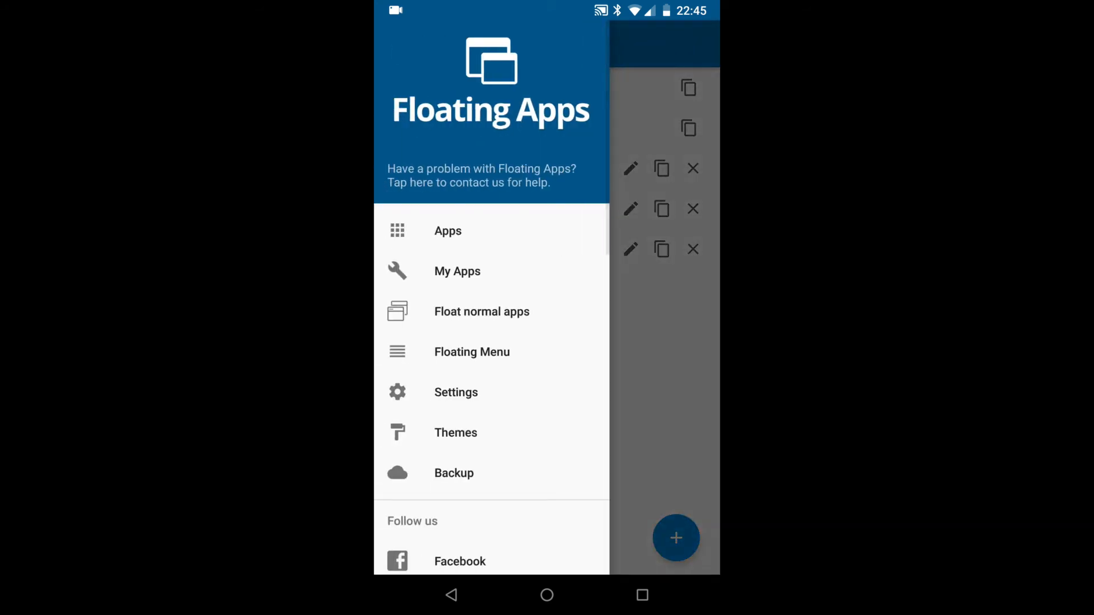
left_click(448, 231)
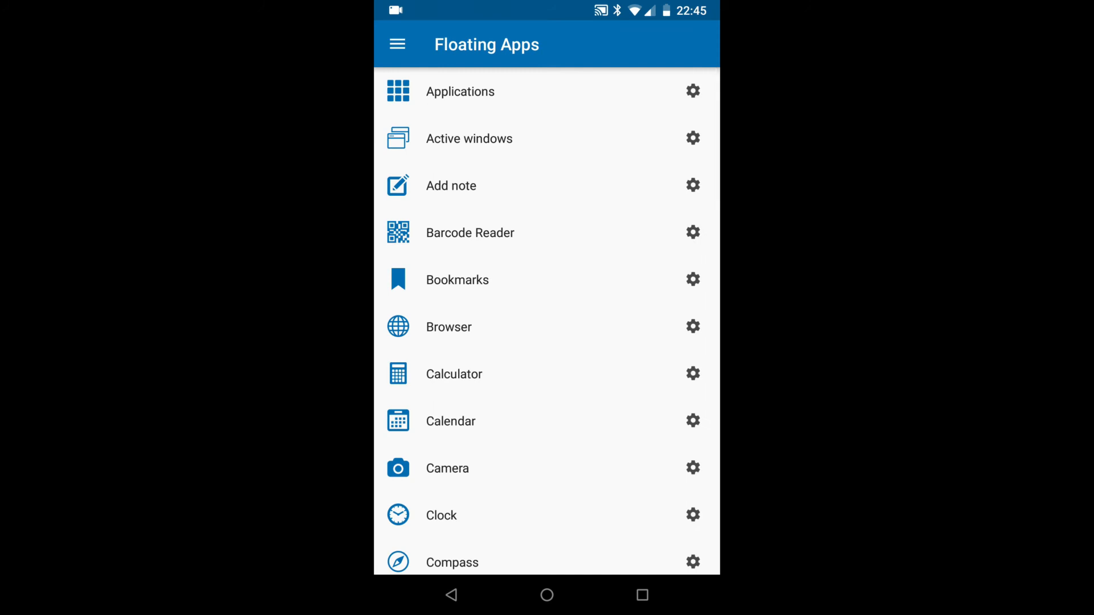
left_click(692, 326)
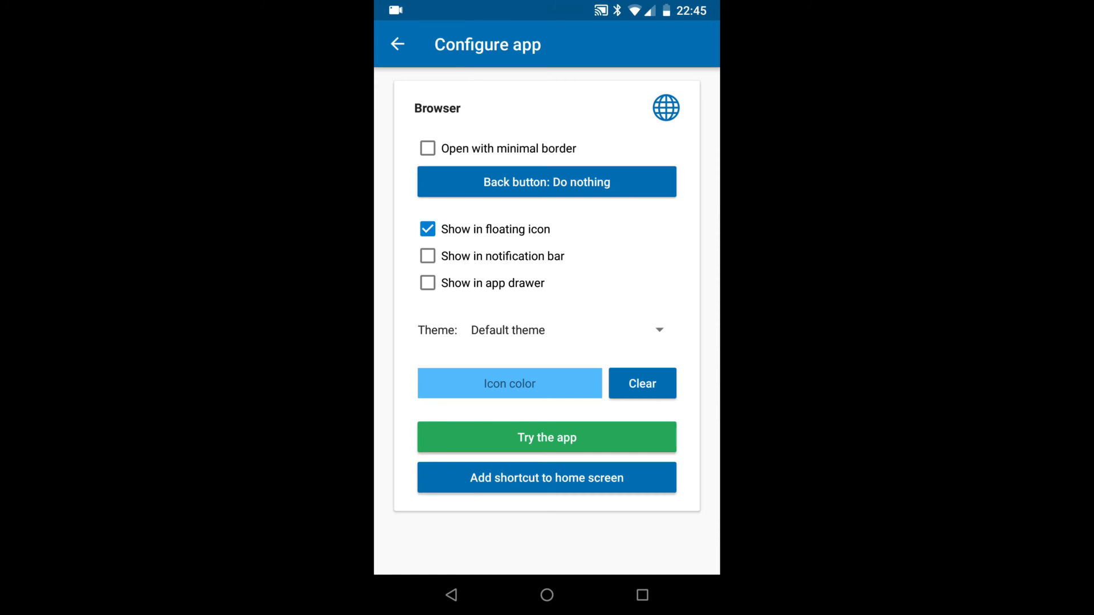
left_click(565, 330)
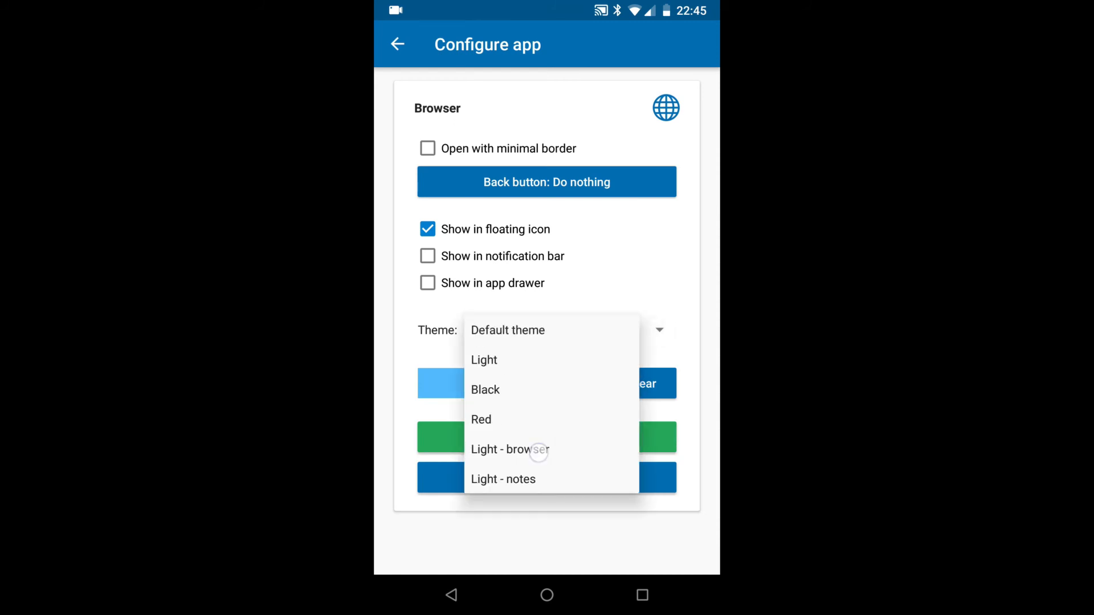
left_click(397, 44)
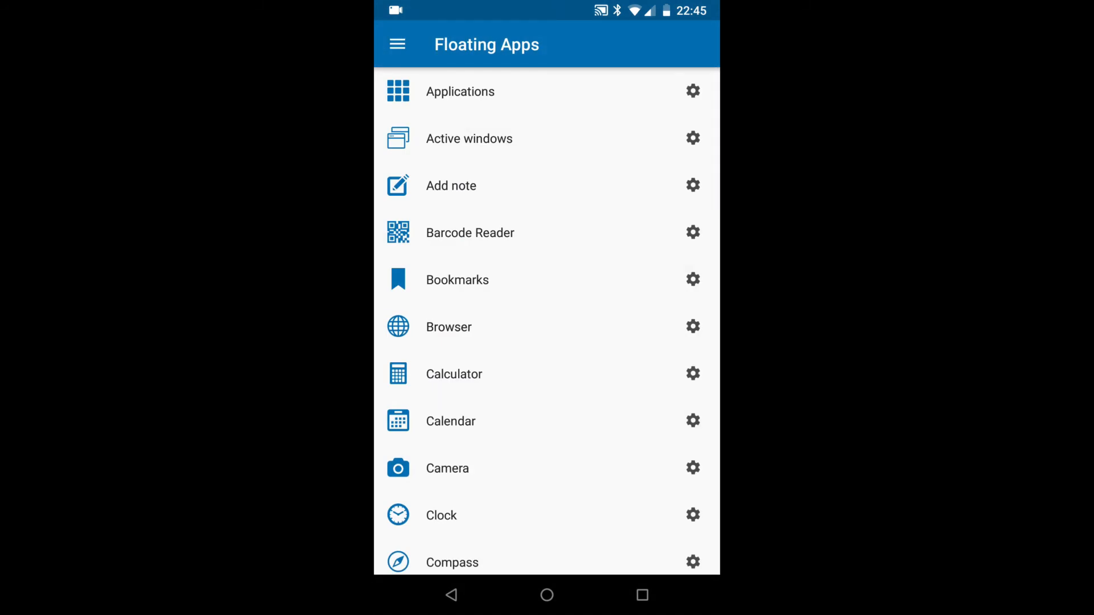
- Set Add note's theme to Light - notes and return to the app list
left_click(693, 184)
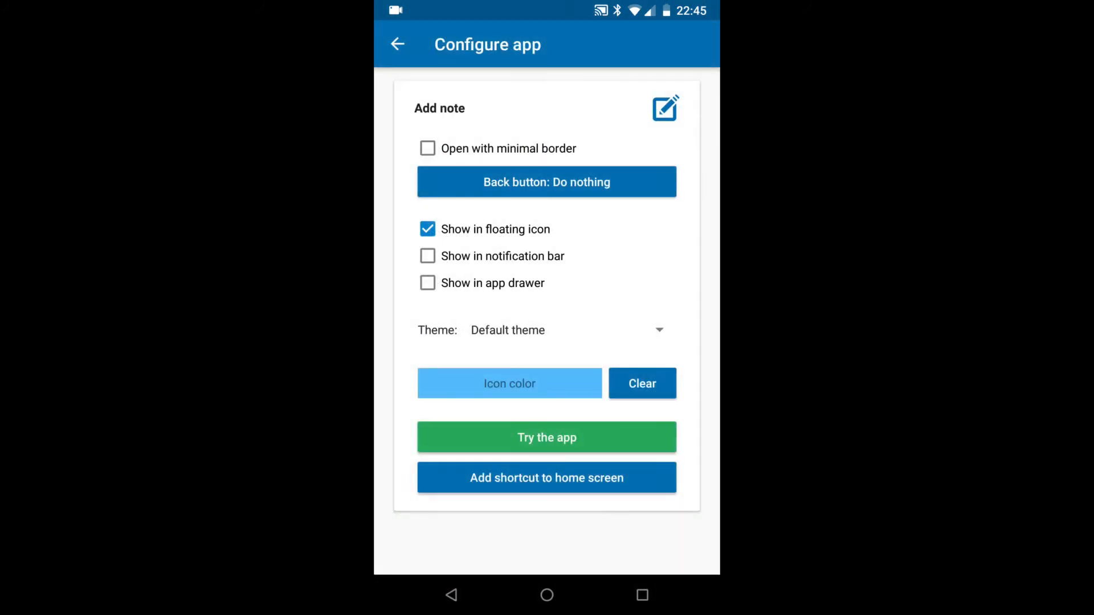
left_click(565, 330)
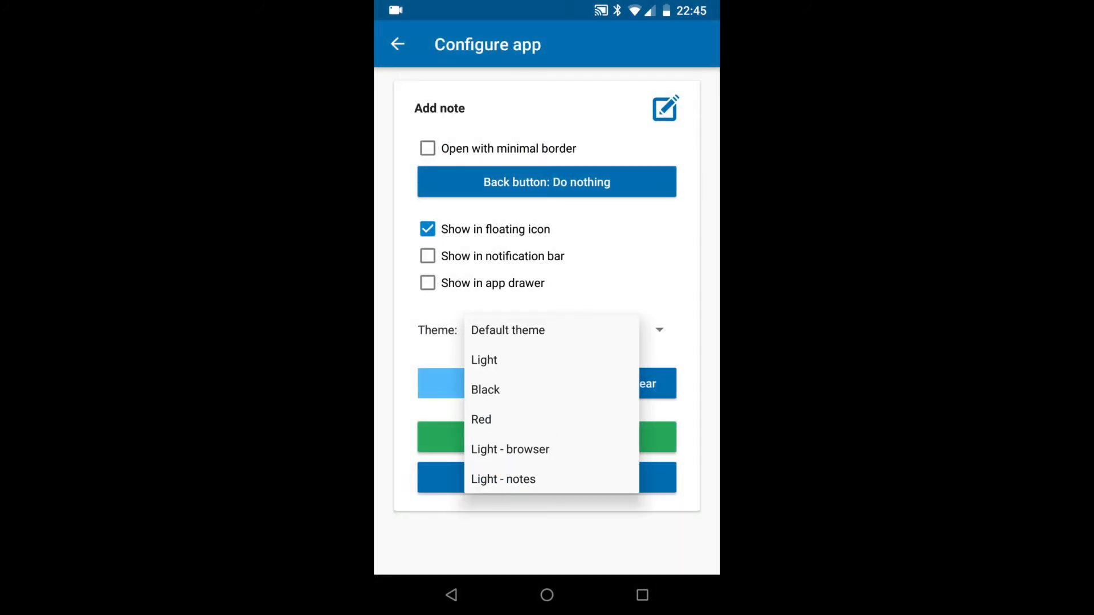
left_click(504, 479)
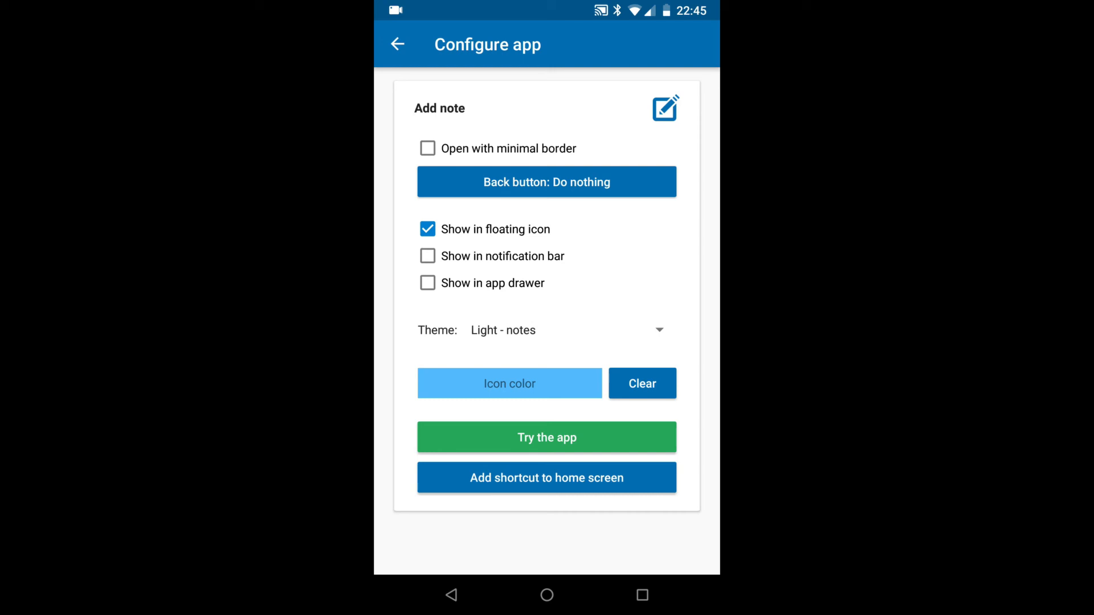
left_click(397, 44)
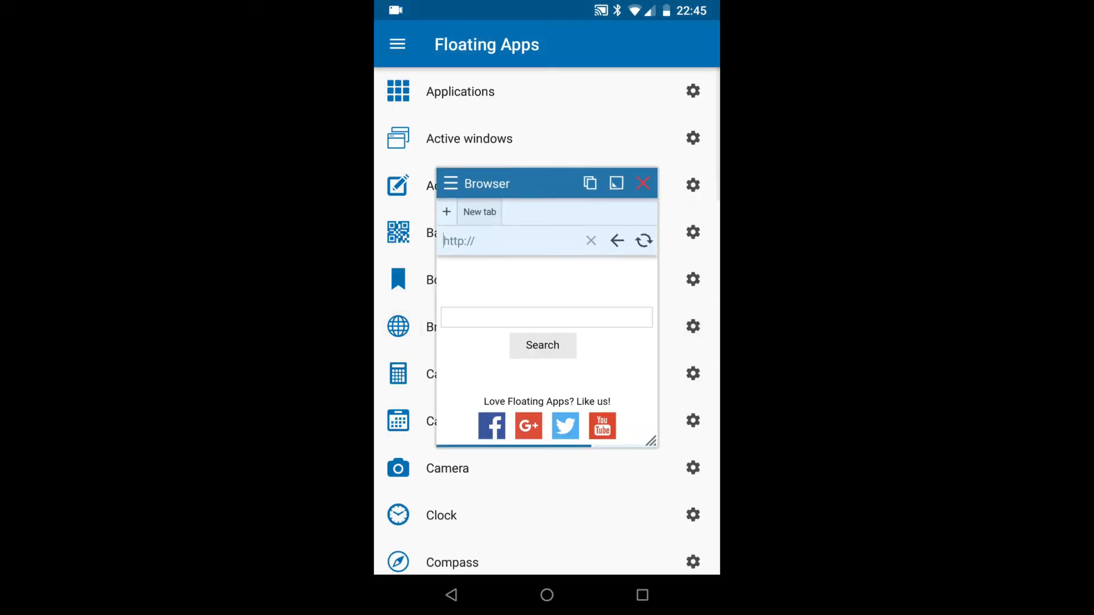
- Minimize Browser and the new note to bubbles, moving the purple note bubble aside
left_click(642, 183)
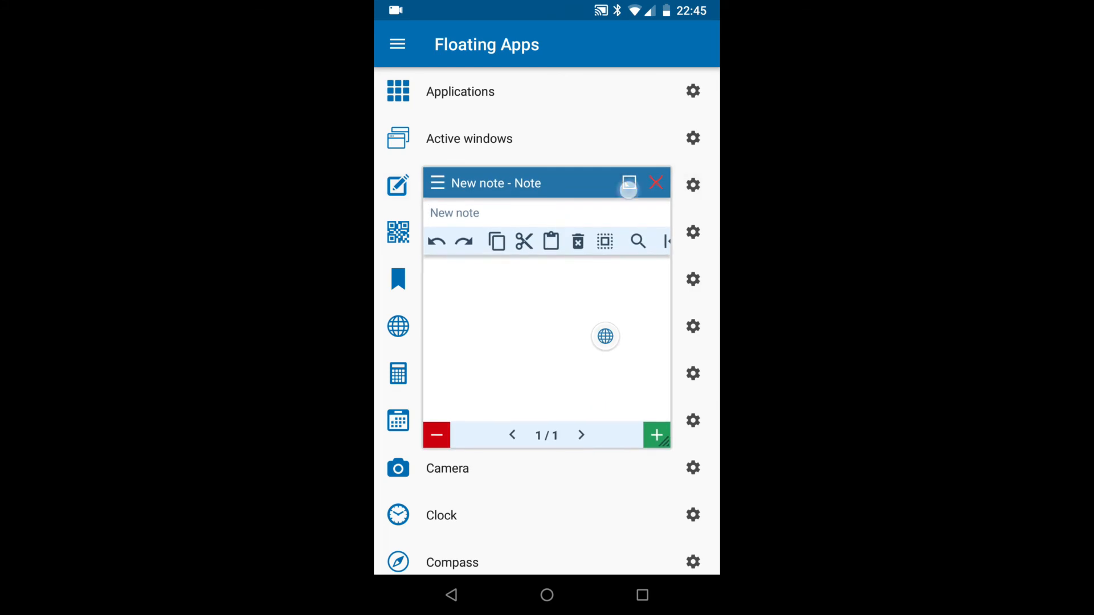
left_click(654, 183)
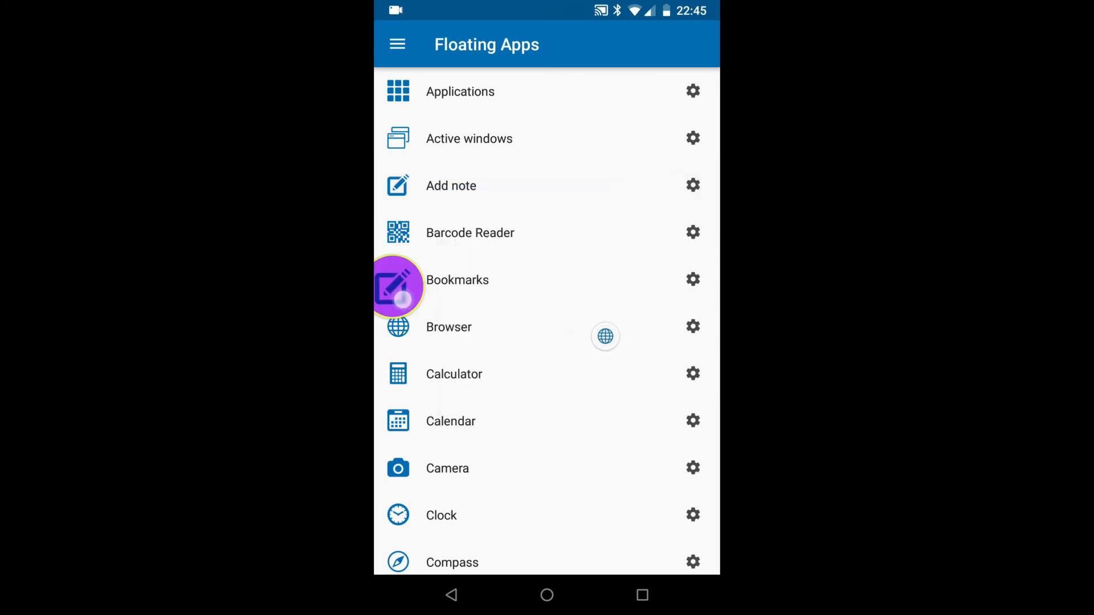
left_click_drag(398, 286, 594, 198)
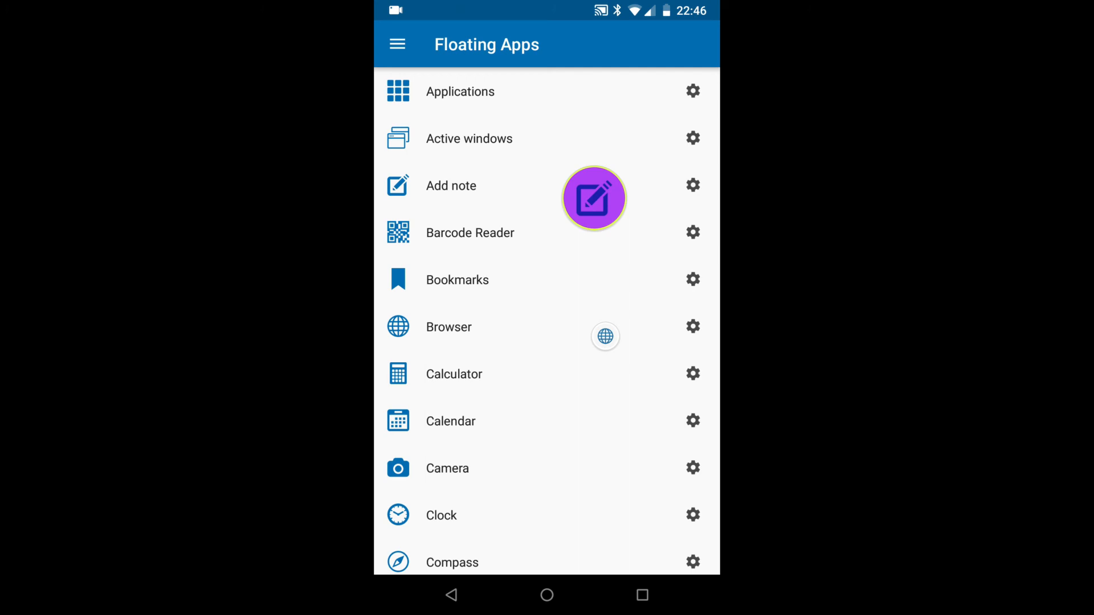
- Launch Calculator as a floating window and minimize it to a bubble
left_click(453, 373)
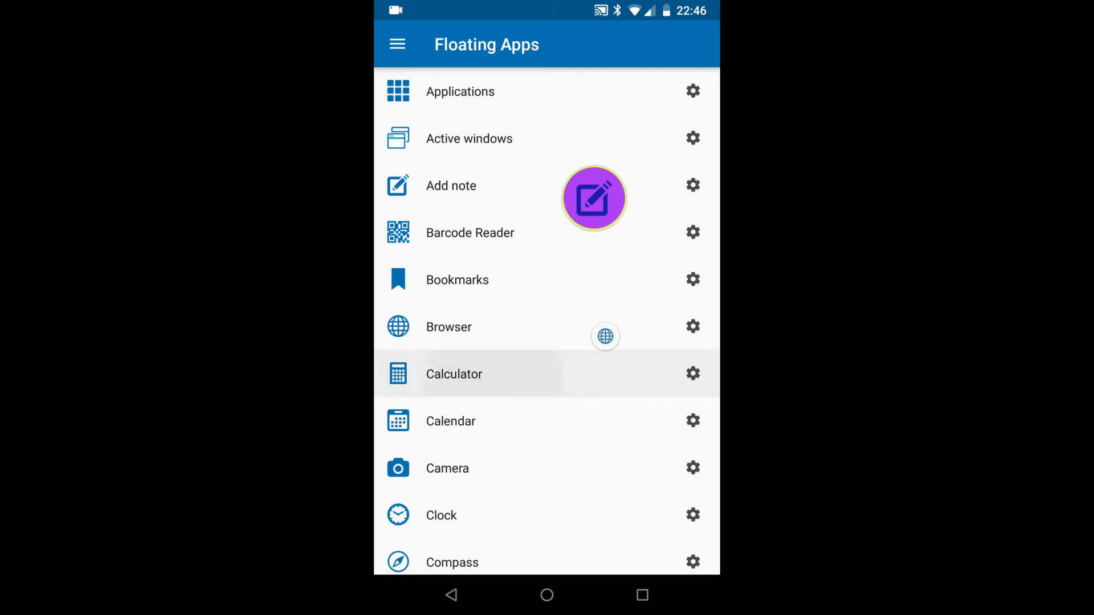
left_click(454, 374)
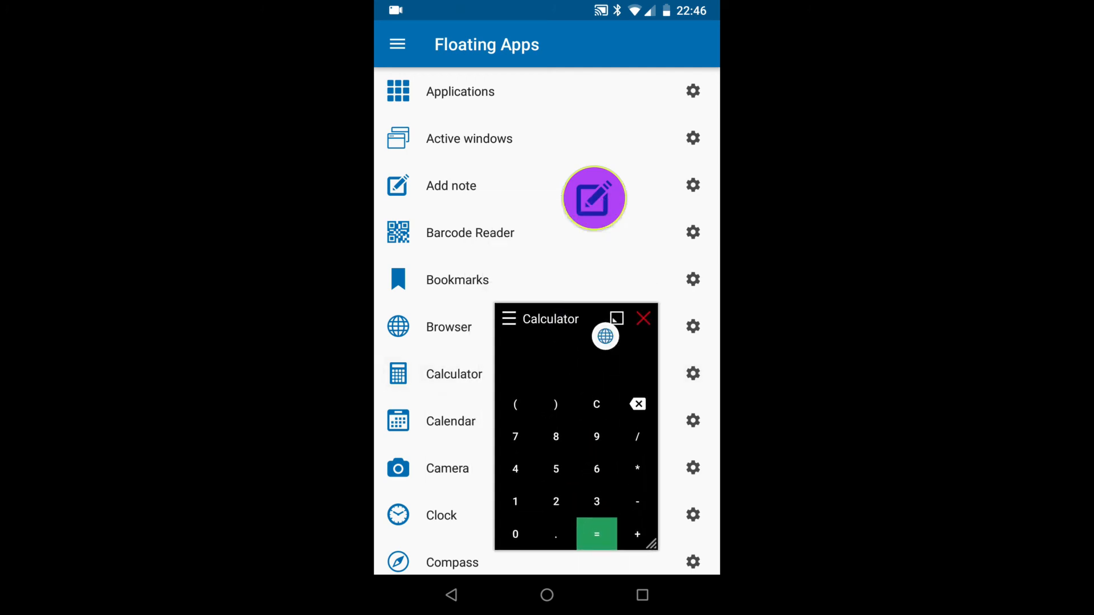
left_click(643, 318)
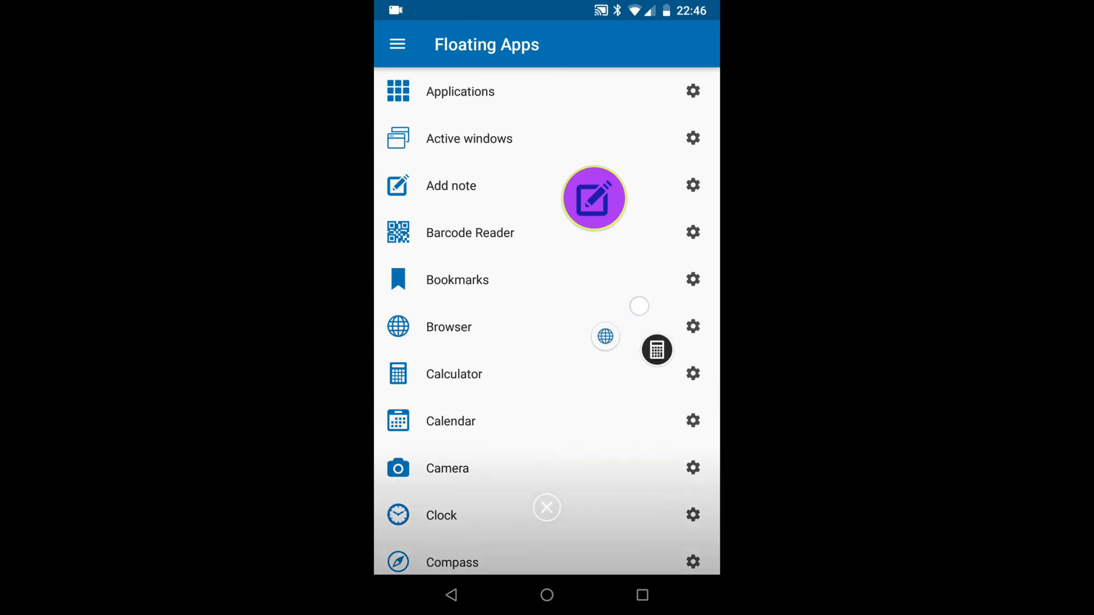